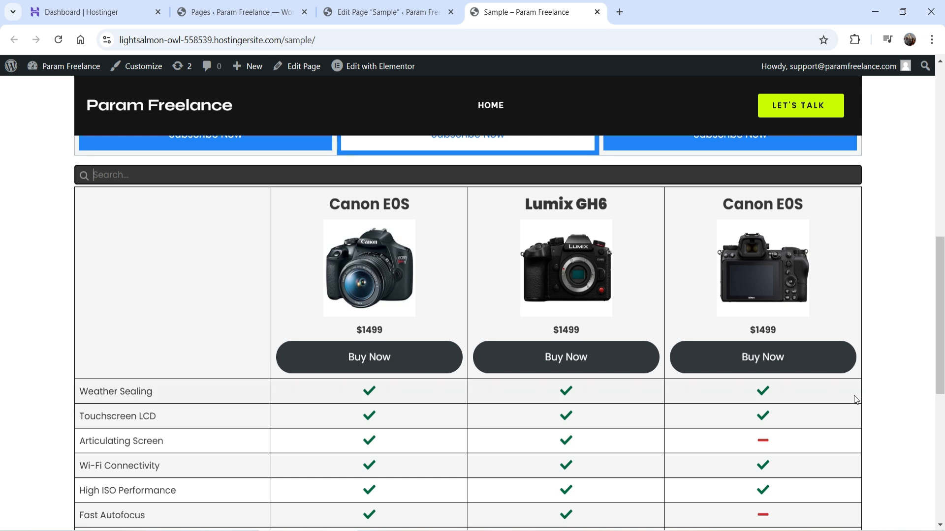
mouse_move(902, 374)
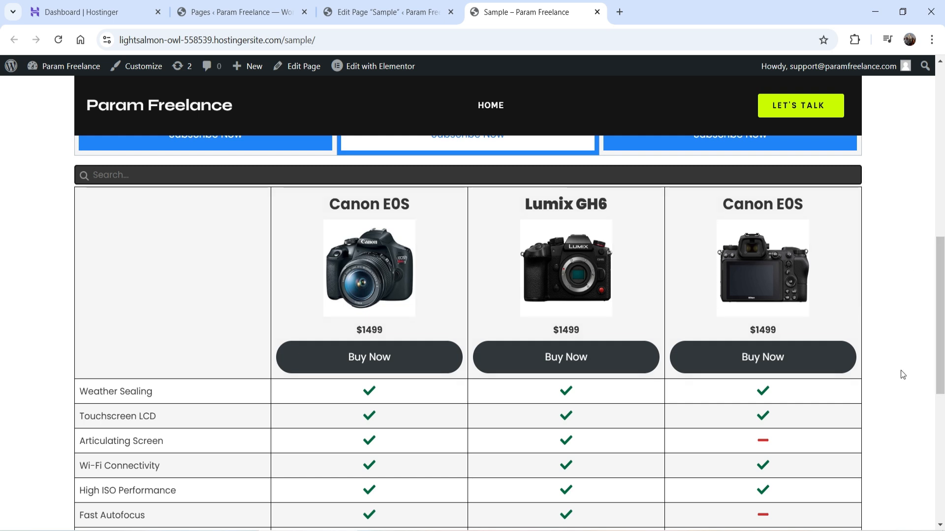
Step: Try the camera table's search with queries 'Slot' and 'Scree' on the live page
left_click(112, 175)
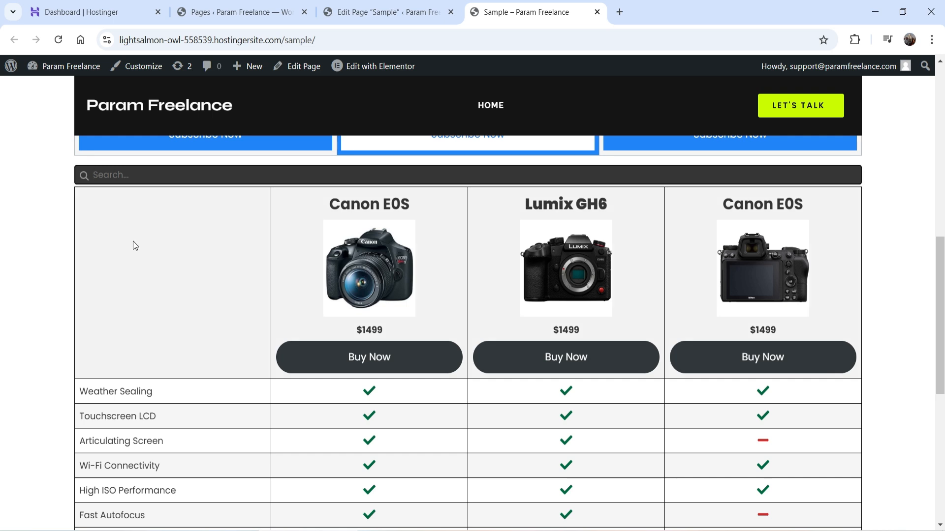
type("Slot")
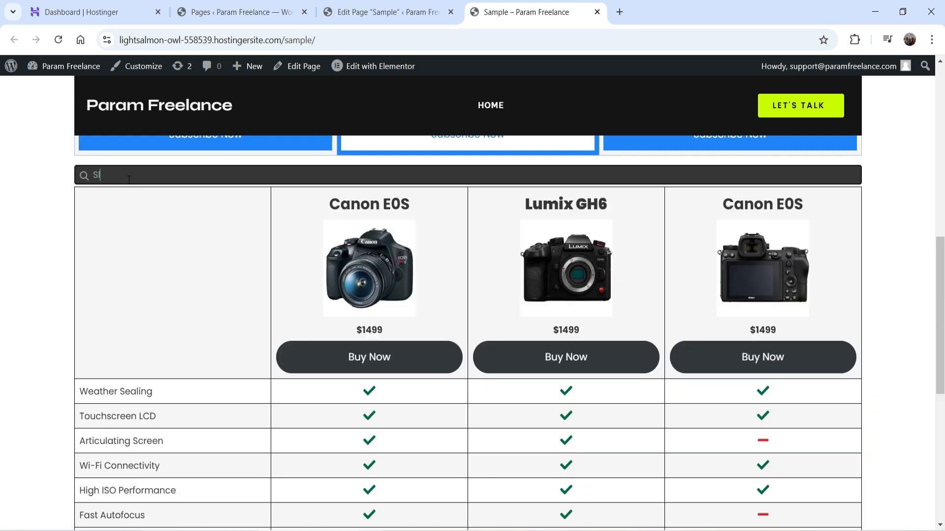
key("Backspace")
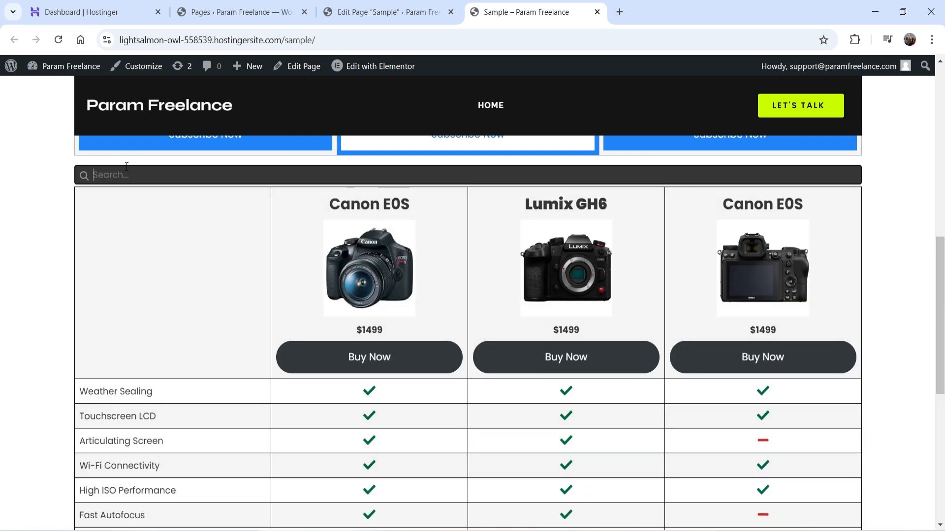
type("Scree")
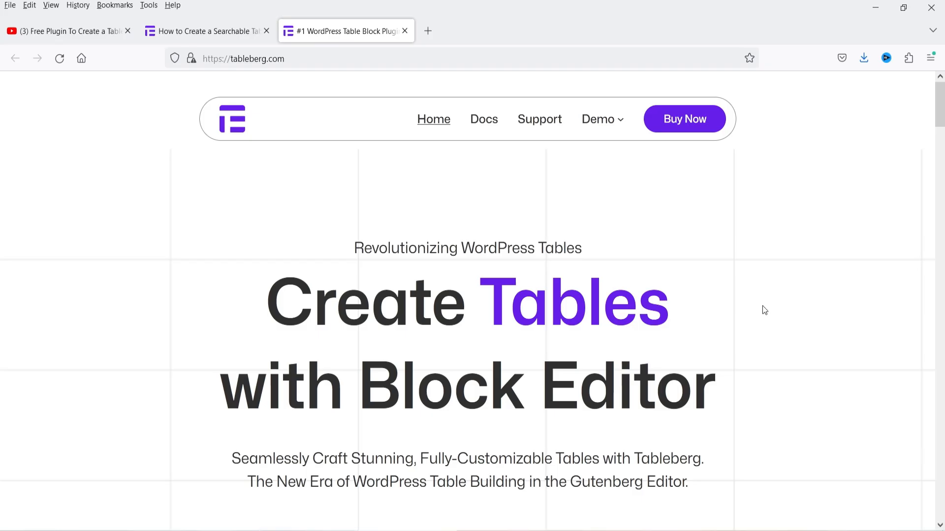
left_click(59, 30)
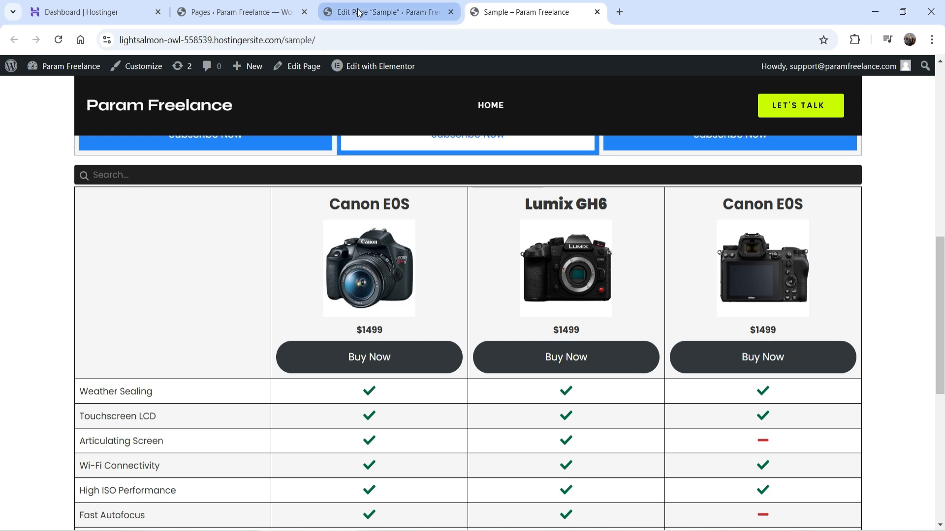
Step: Insert a new Tableberg block below the camera table and go to its Pre-Built Table library
left_click(383, 11)
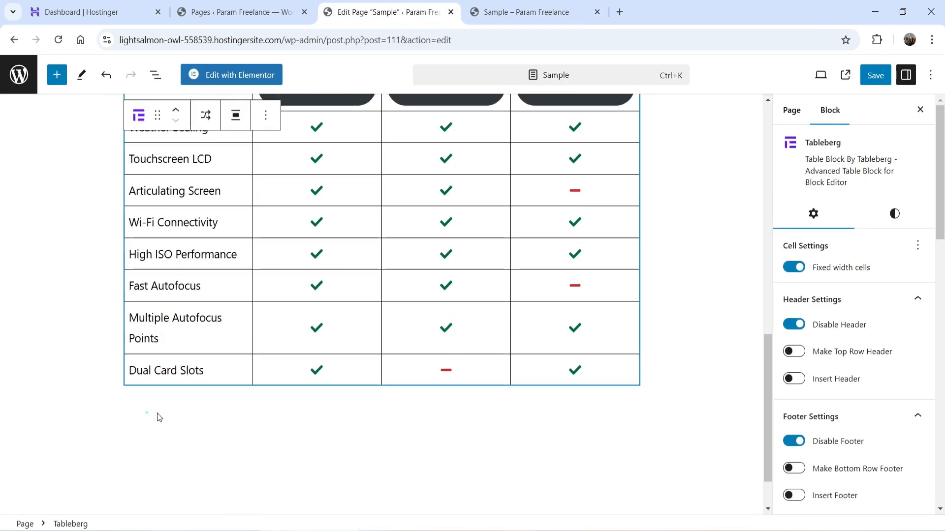
left_click(153, 415)
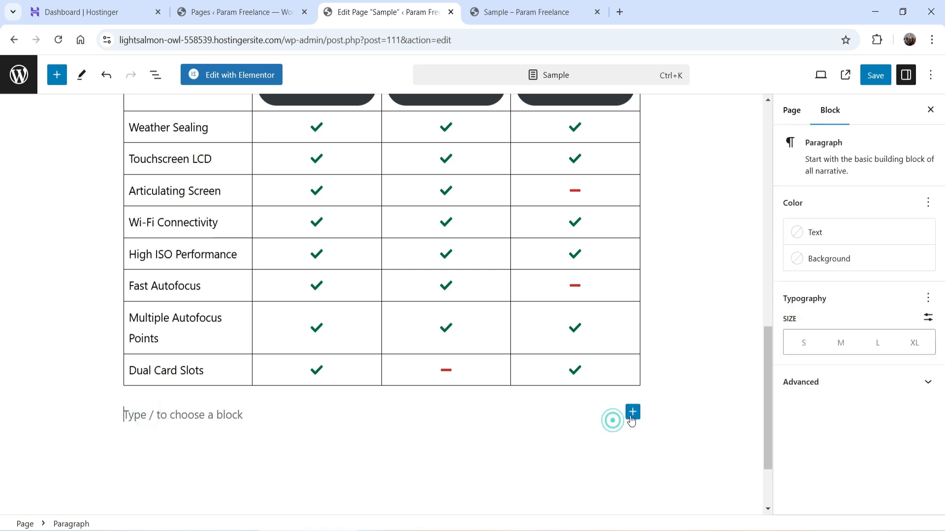
left_click(631, 411)
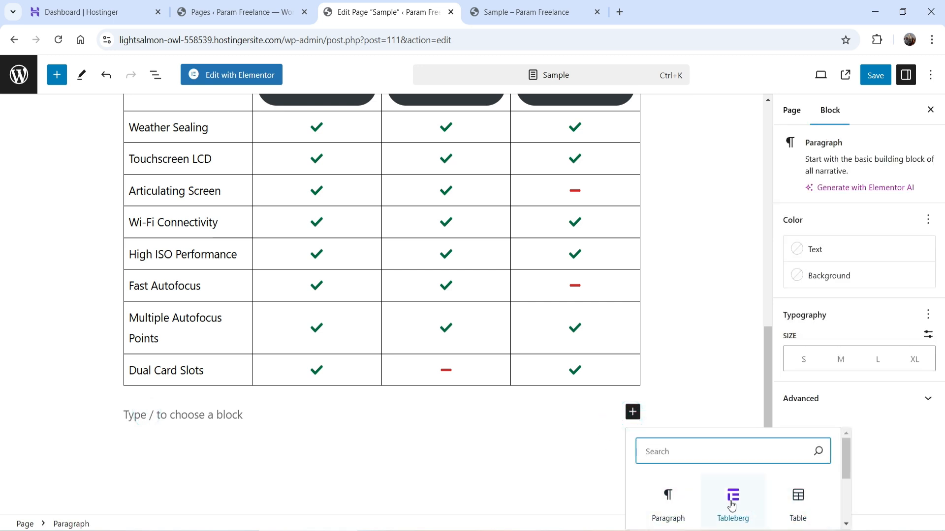
mouse_move(742, 510)
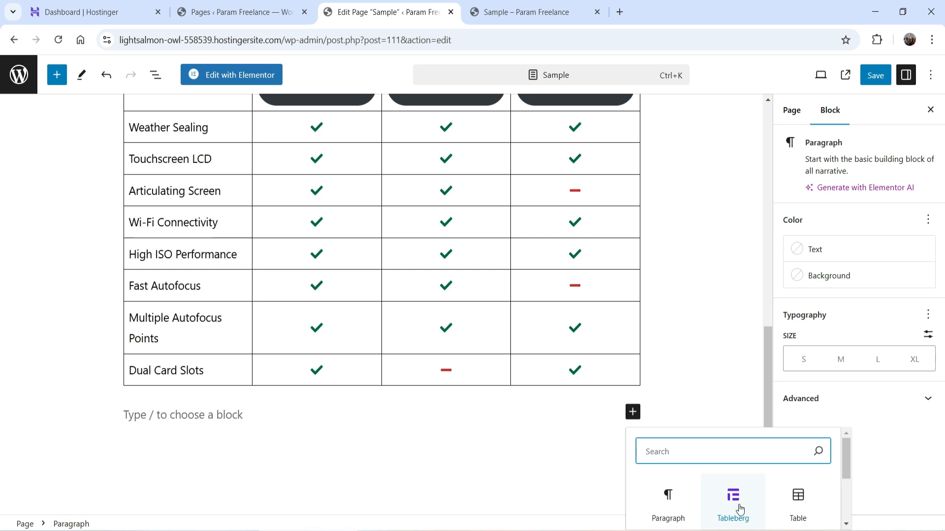
left_click(732, 496)
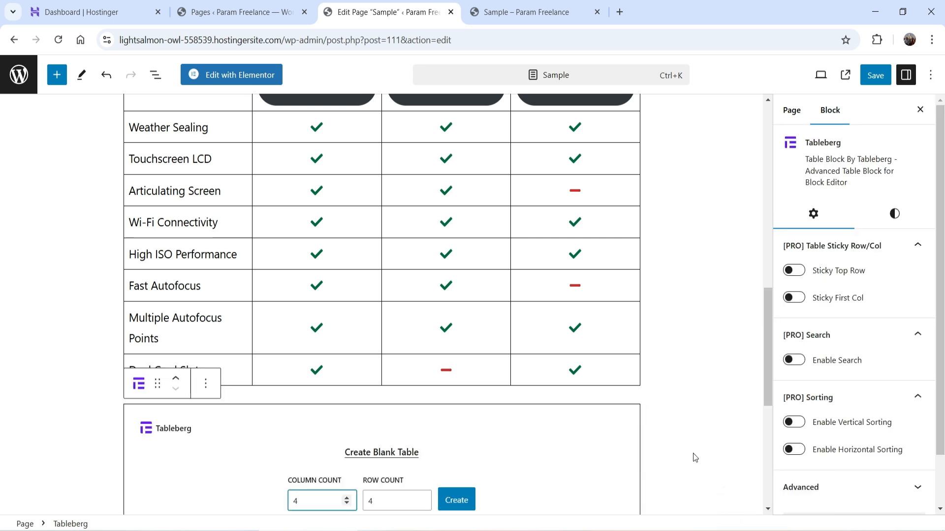
scroll("down", 3)
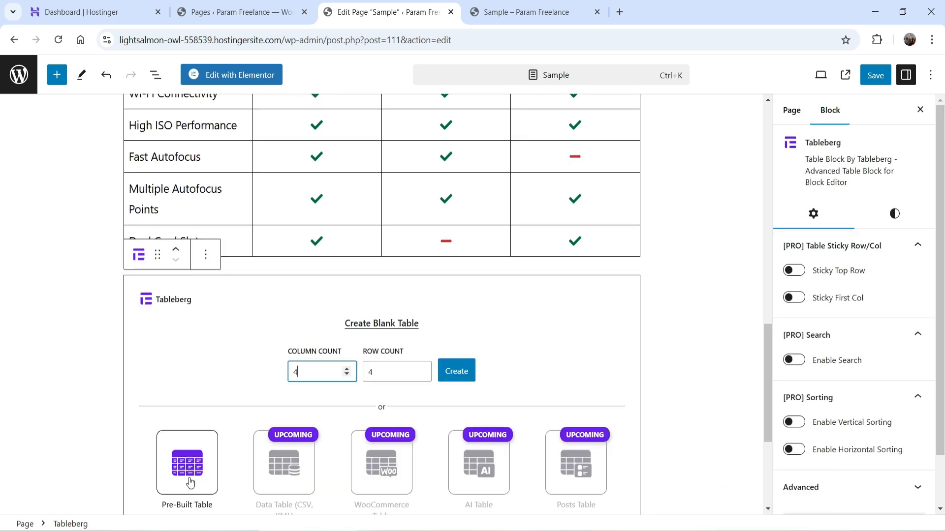
left_click(187, 463)
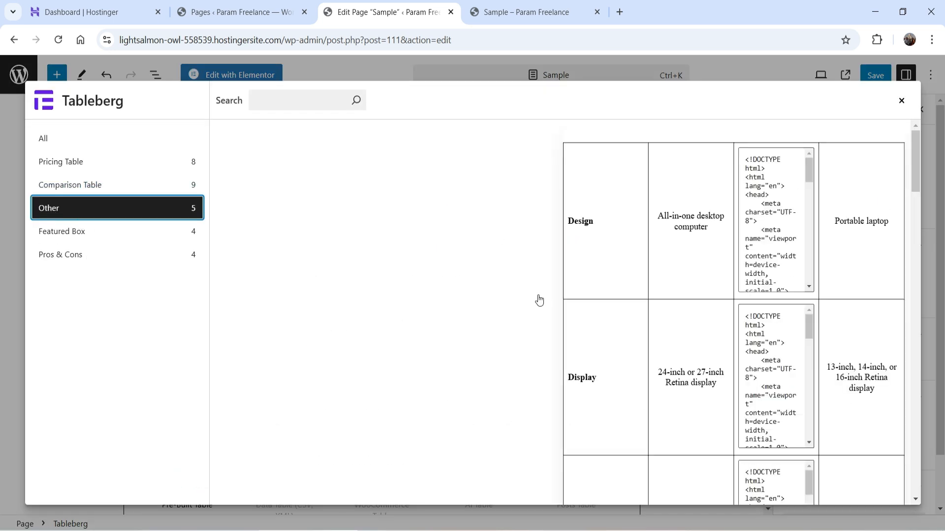
Step: Insert the Employee Information Table pattern from the Tableberg library
scroll("down", 3)
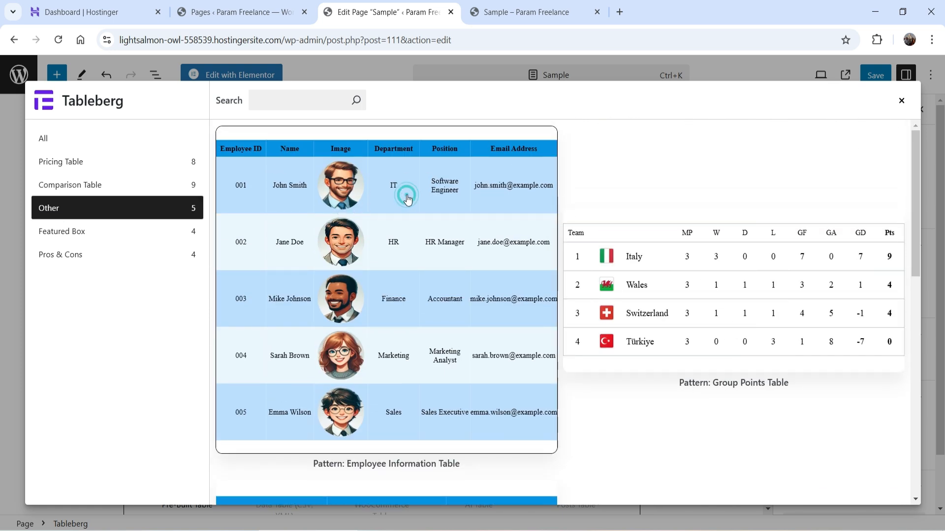
left_click(408, 197)
type("s")
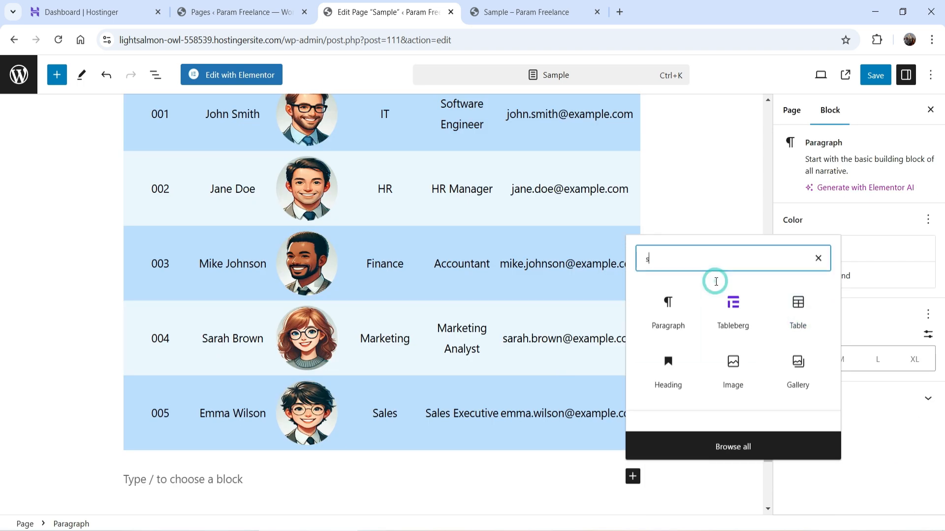
Step: Insert a 100 px Spacer block between the camera table and the employee table
type("p")
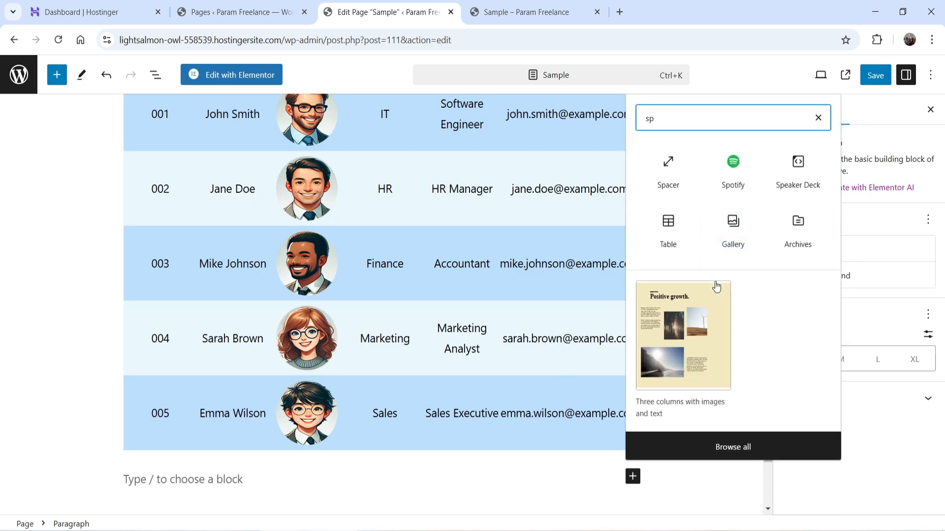
left_click(668, 167)
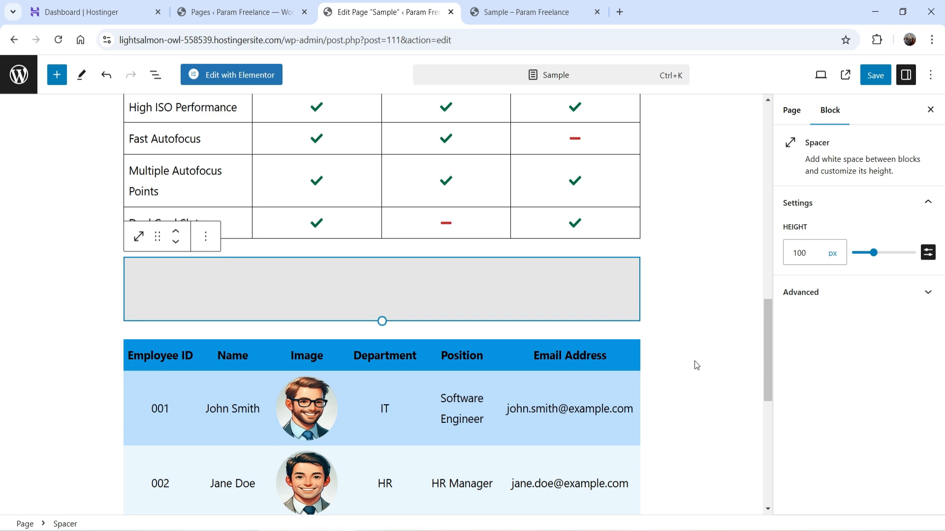
scroll("down", 3)
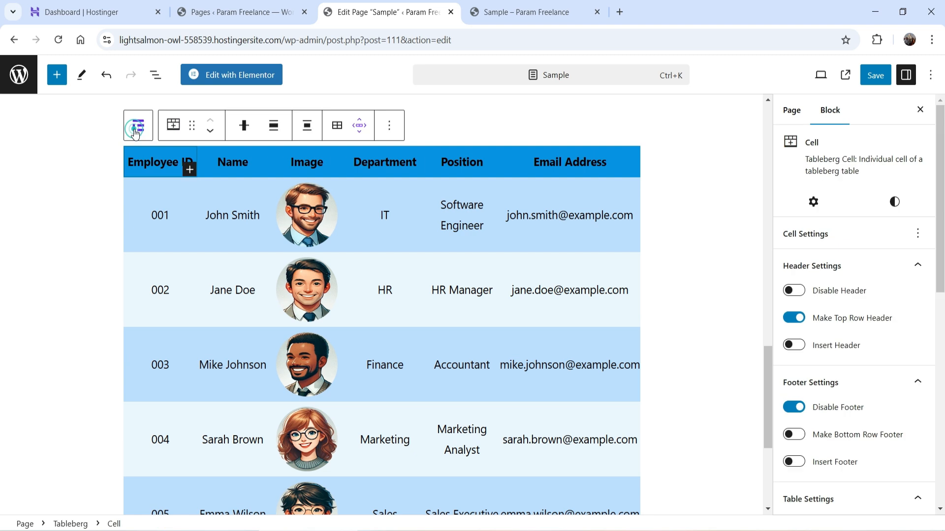
Step: Switch on Enable Search under [PRO] Search so a search box appears above the employee table
left_click(813, 202)
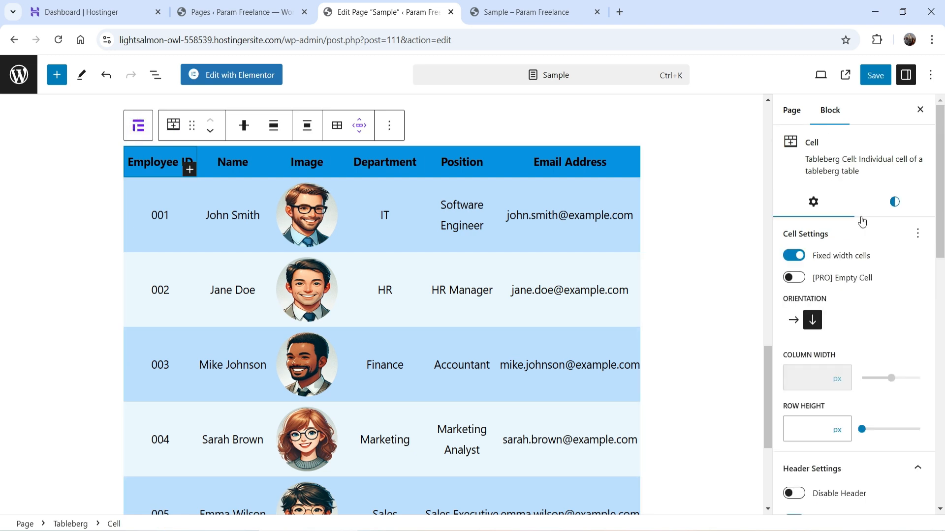
mouse_move(894, 201)
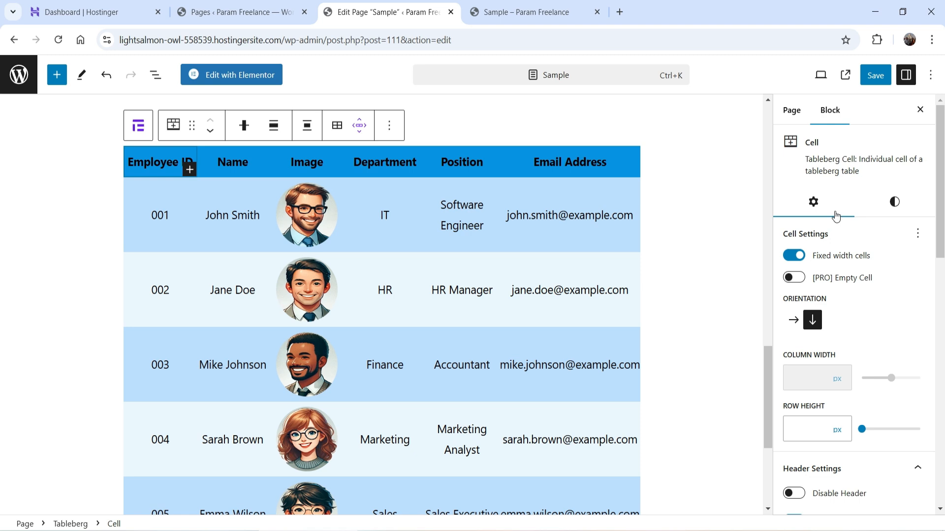
scroll("down", 3)
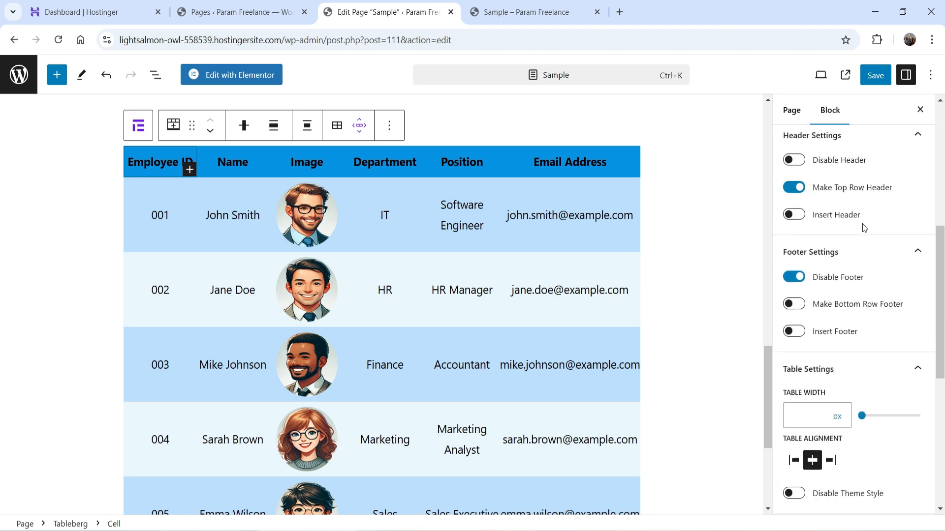
scroll("down", 3)
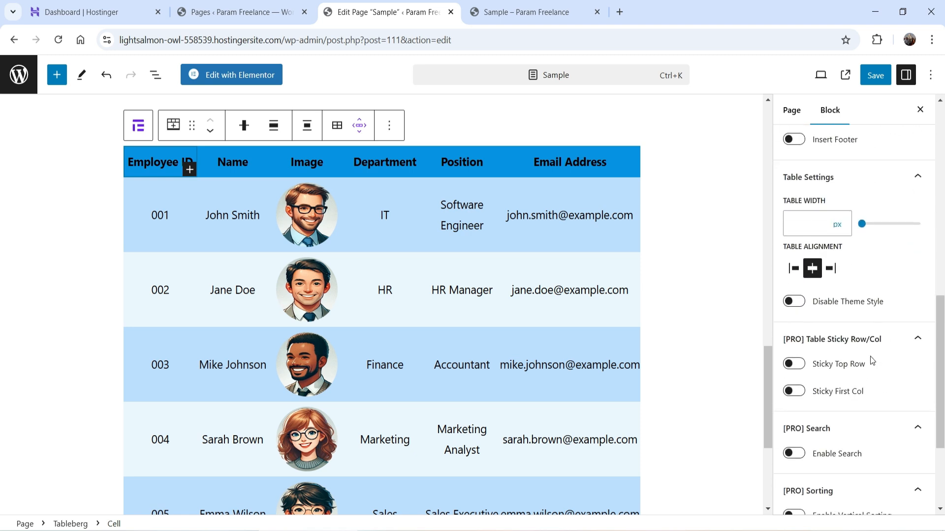
scroll("down", 3)
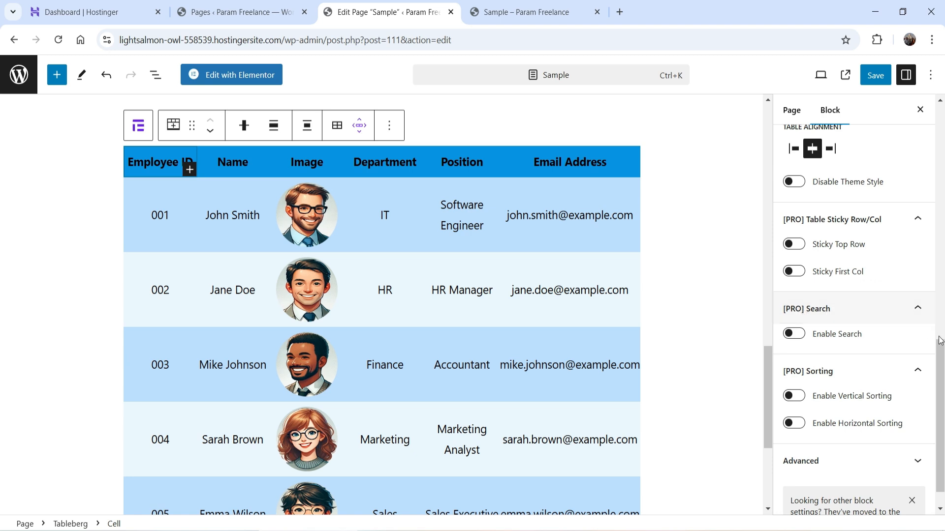
left_click(793, 333)
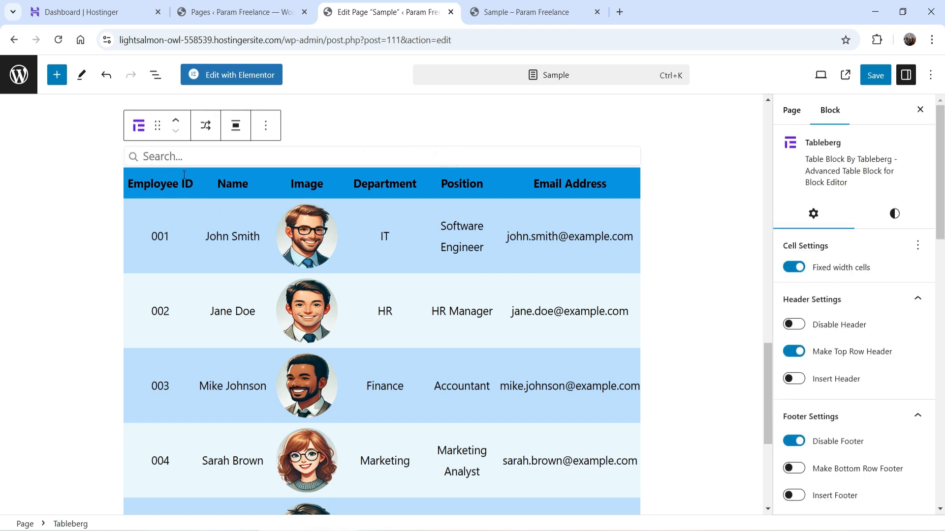
mouse_move(845, 352)
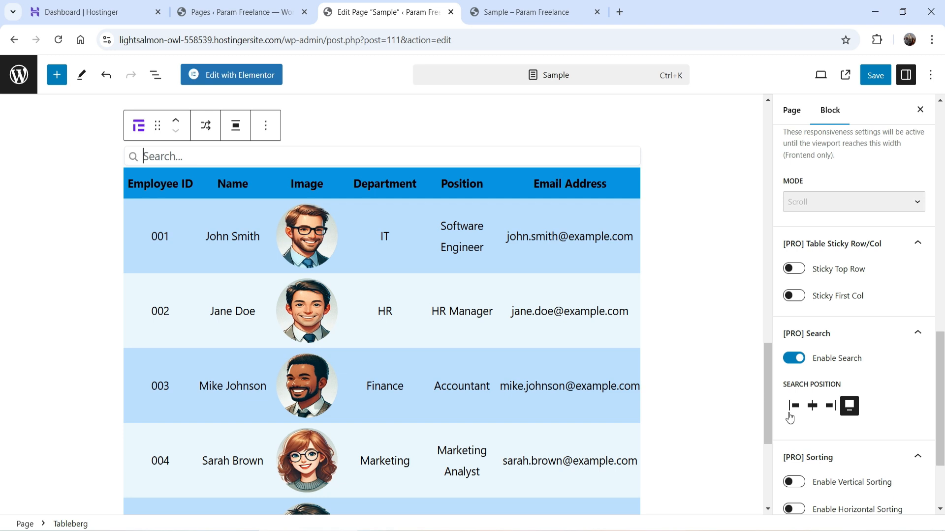
Step: Set Search Position to full width after trying left and other alignments, then save the page
left_click(793, 405)
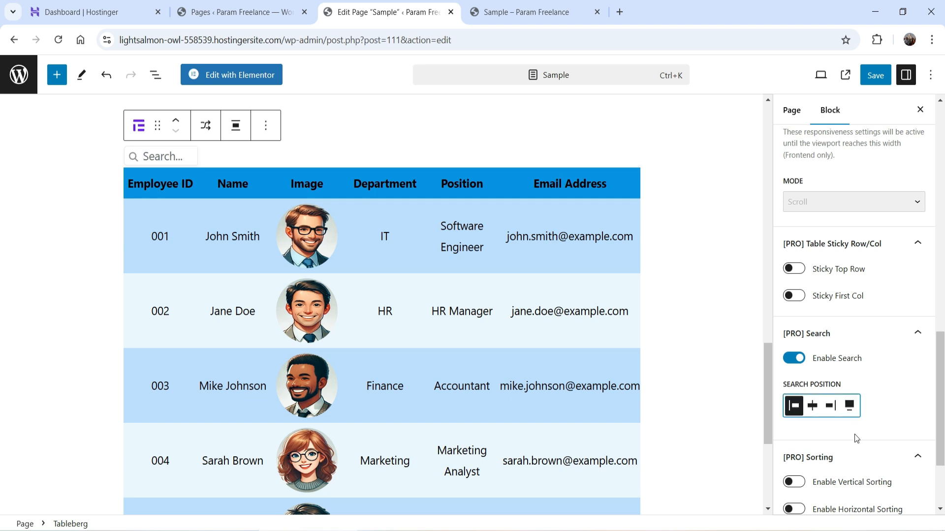
mouse_move(812, 406)
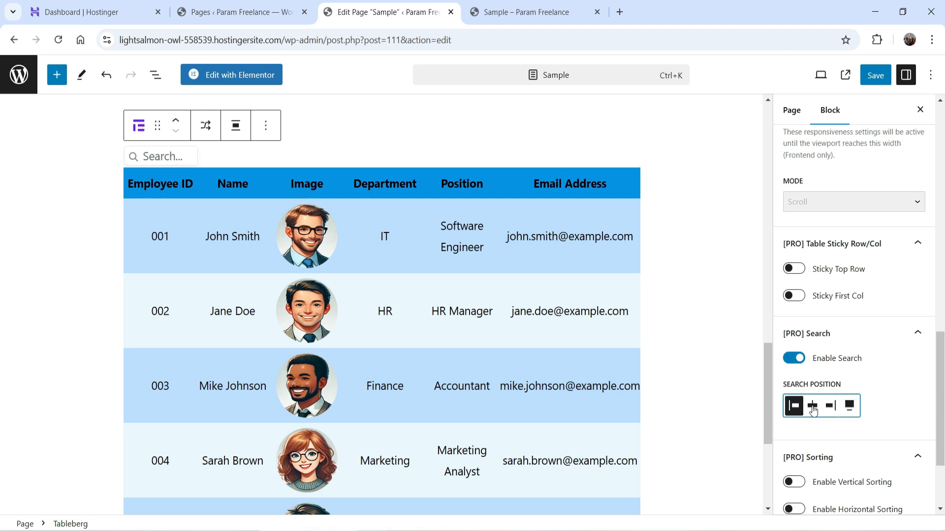
left_click(829, 405)
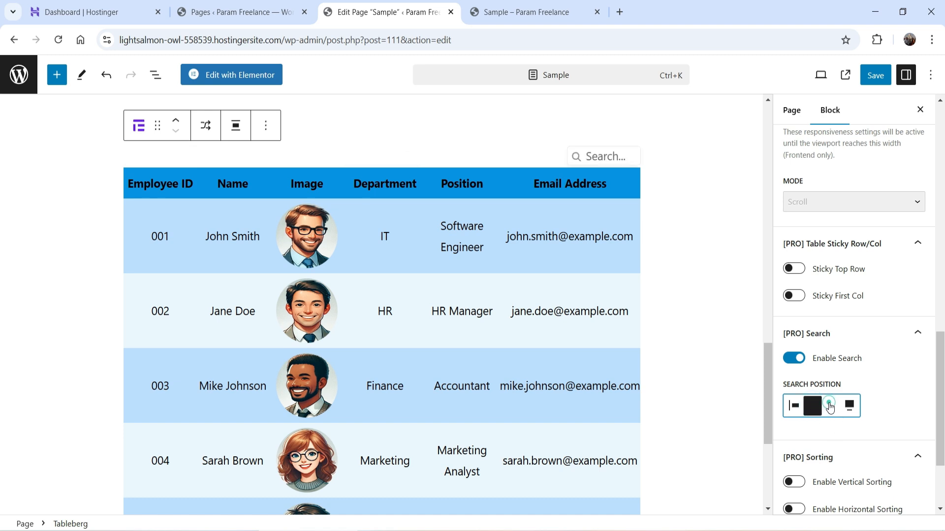
left_click(848, 406)
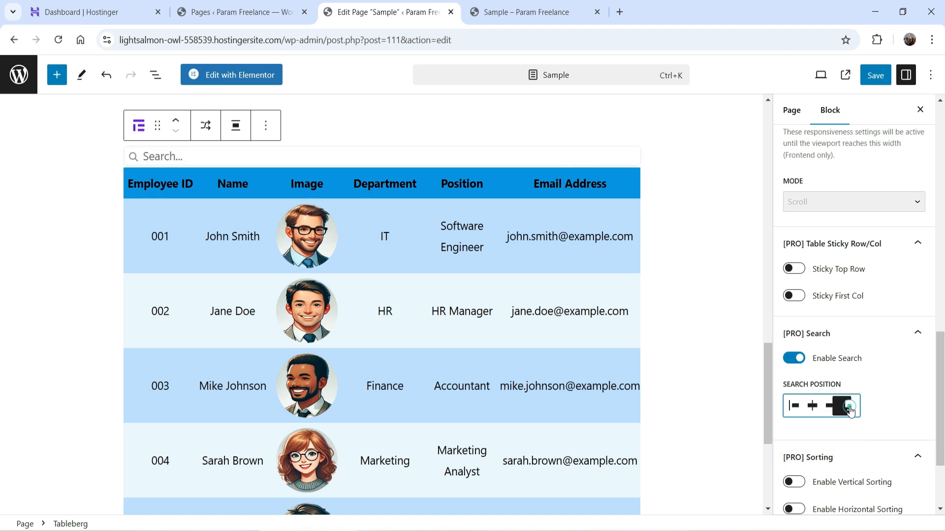
left_click(850, 406)
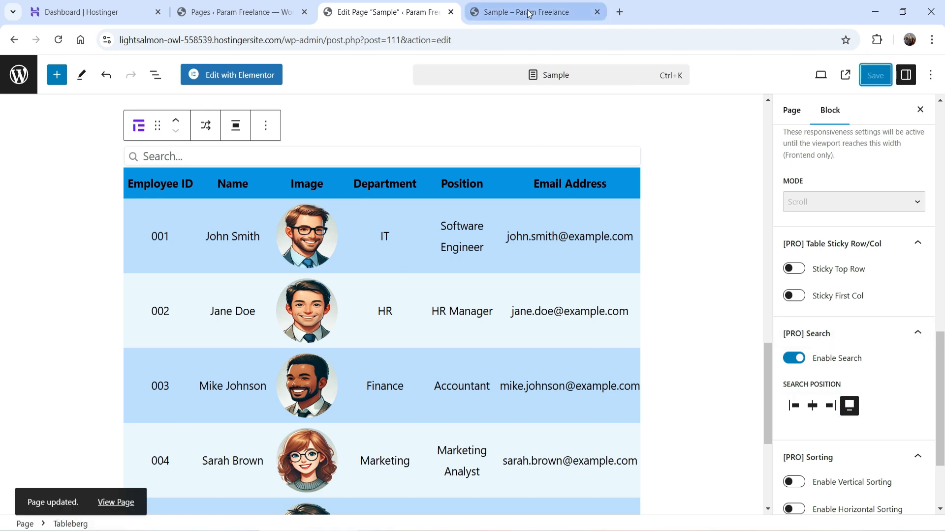
Step: On the live Sample page, filter the employee table with 'Emm', 'John' and 'Jan', leaving Jane Doe's row
left_click(529, 12)
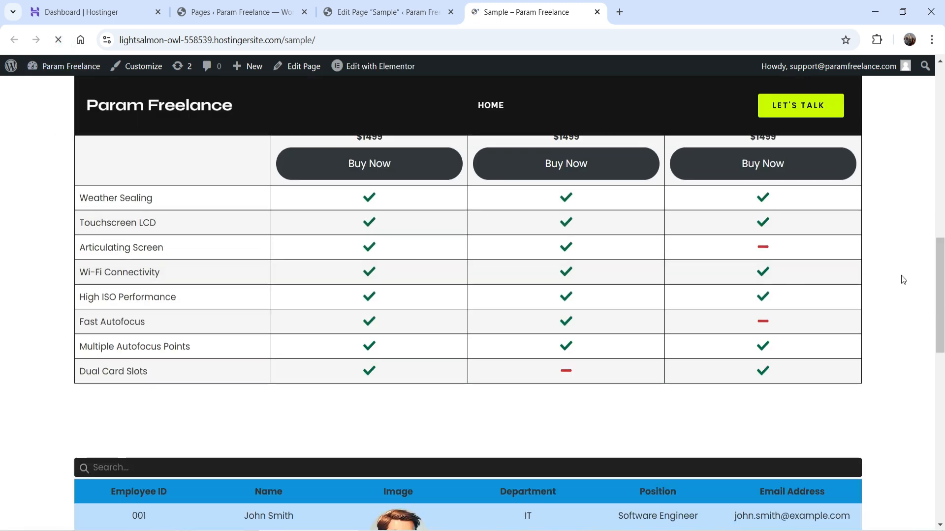
scroll("down", 3)
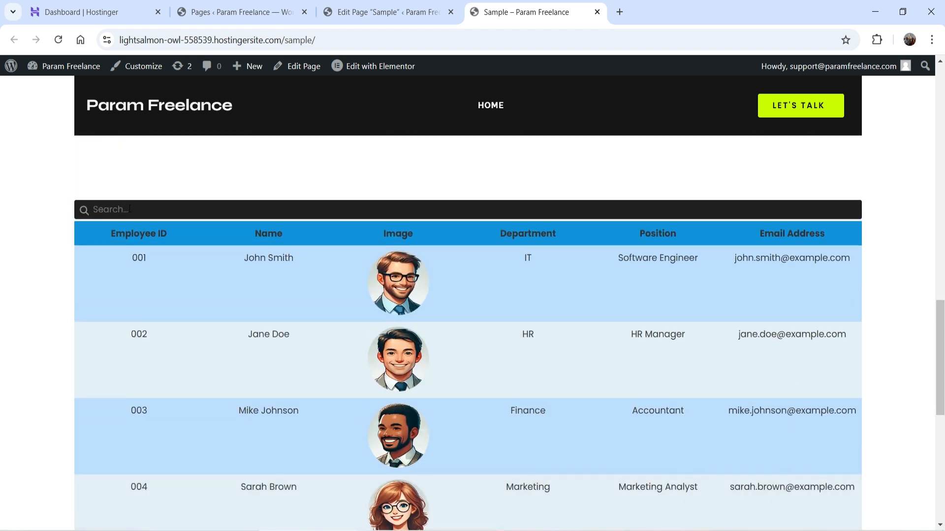
scroll("down", 3)
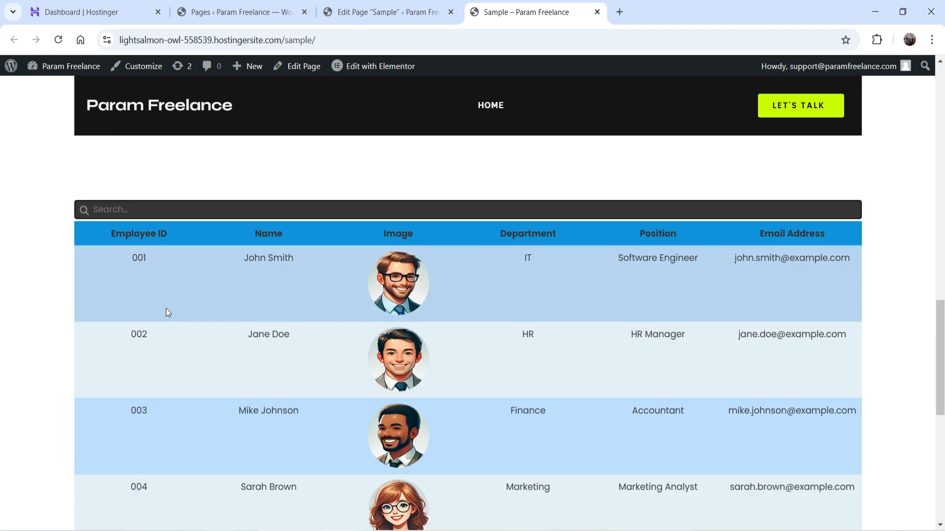
type("Emm")
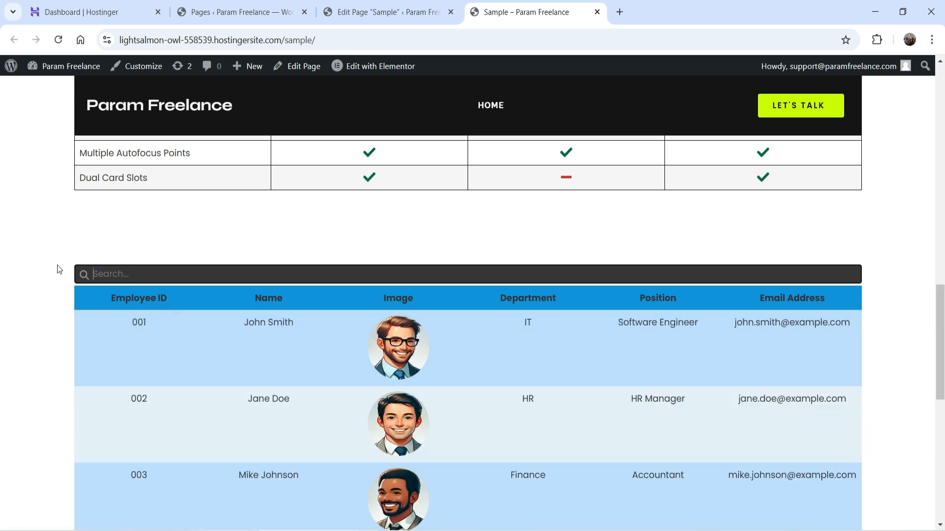
type("John")
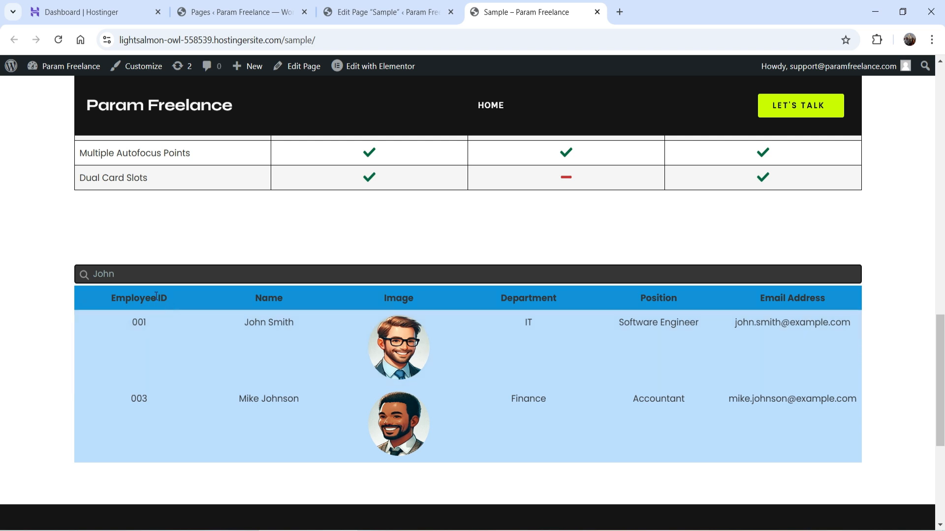
type("Jan")
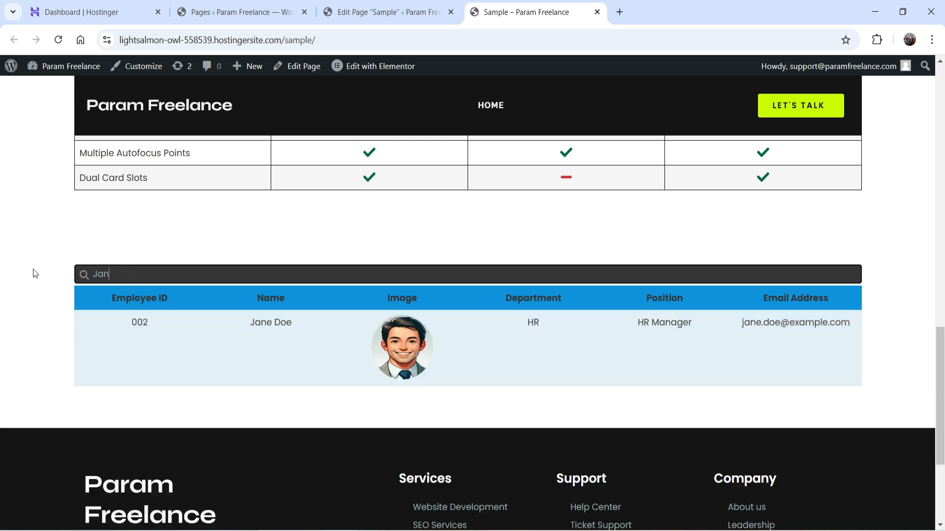